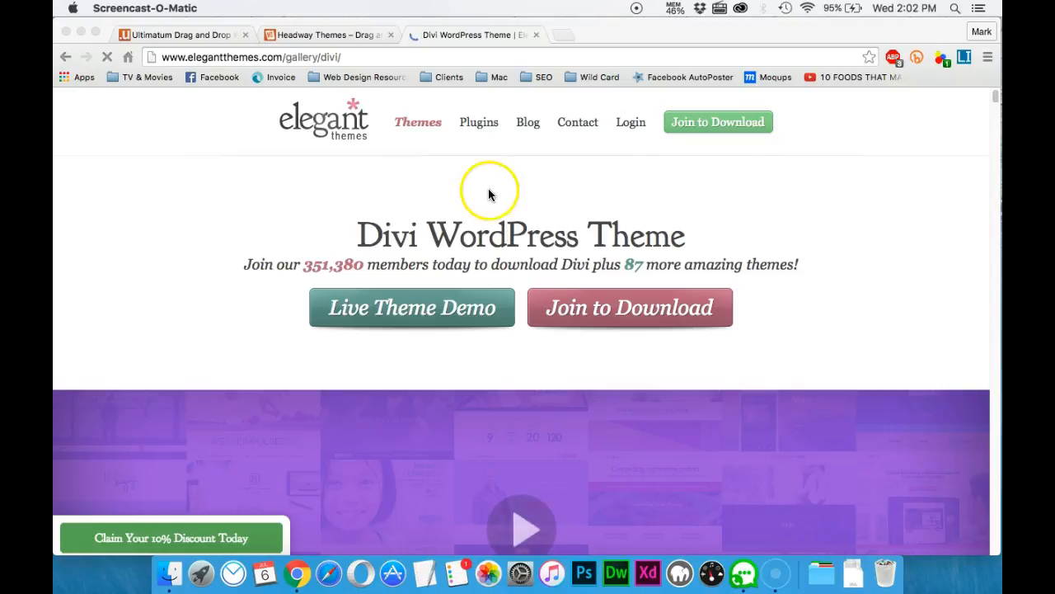
- Scroll the Divi page briefly, then close its tab to reveal Headway Themes
scroll("down", 3)
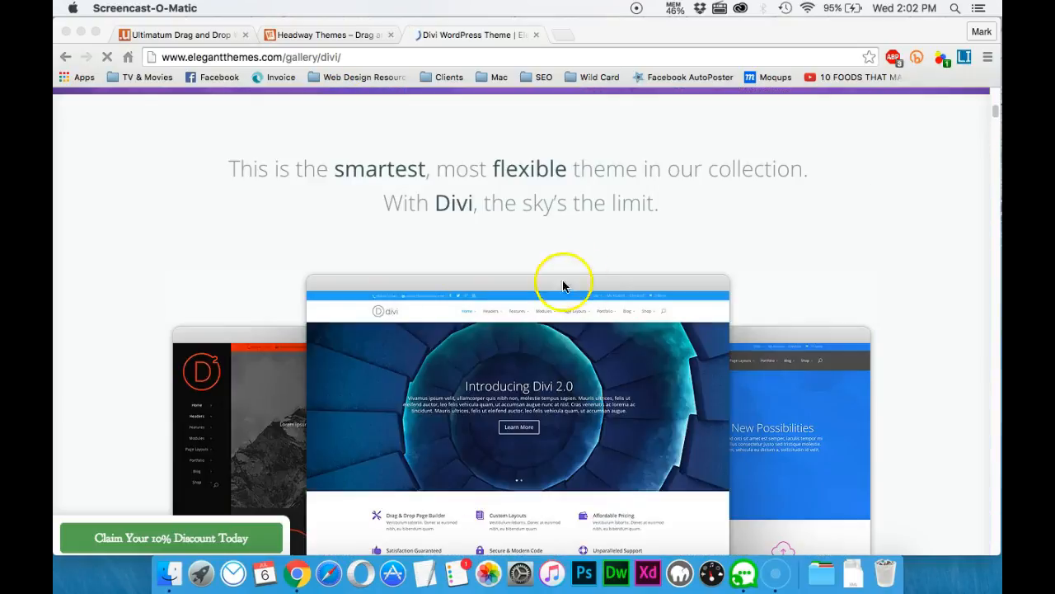
scroll("down", 3)
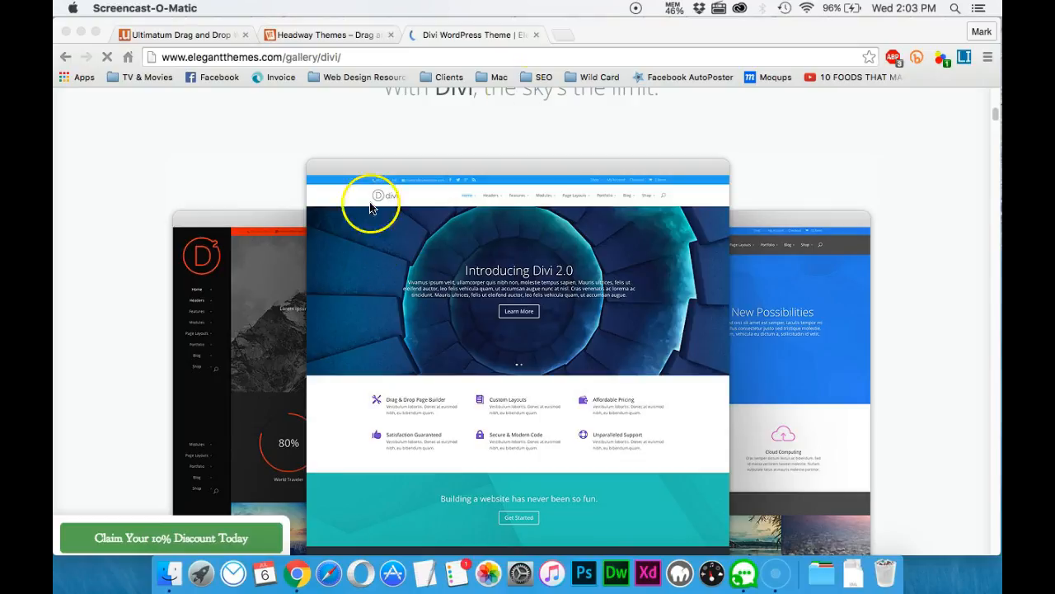
left_click(536, 34)
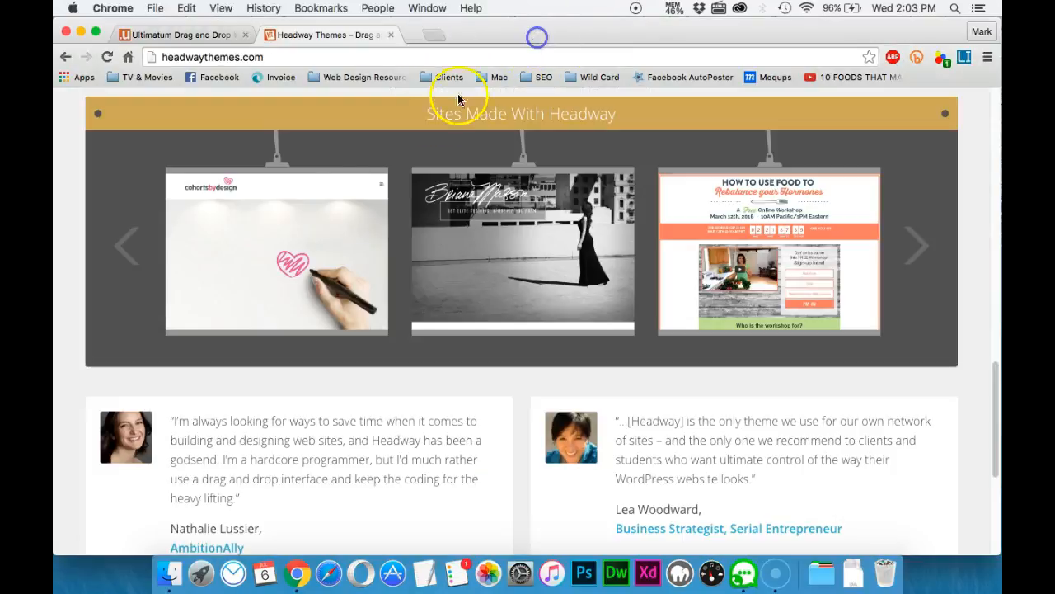
- Scroll through Headway's customer-site showcase and testimonials, then return to the top
scroll("up", 3)
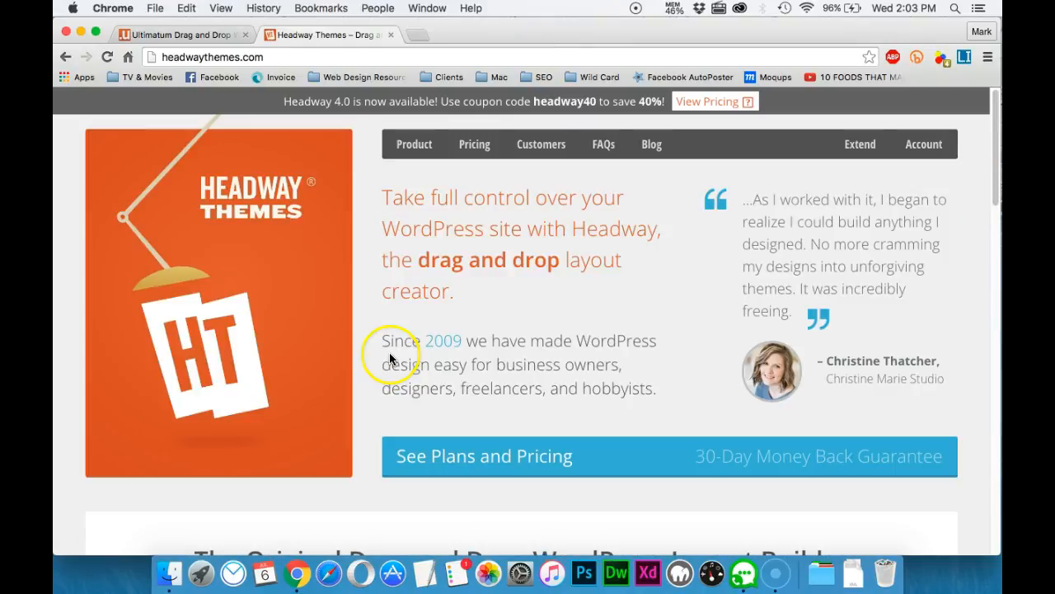
scroll("down", 3)
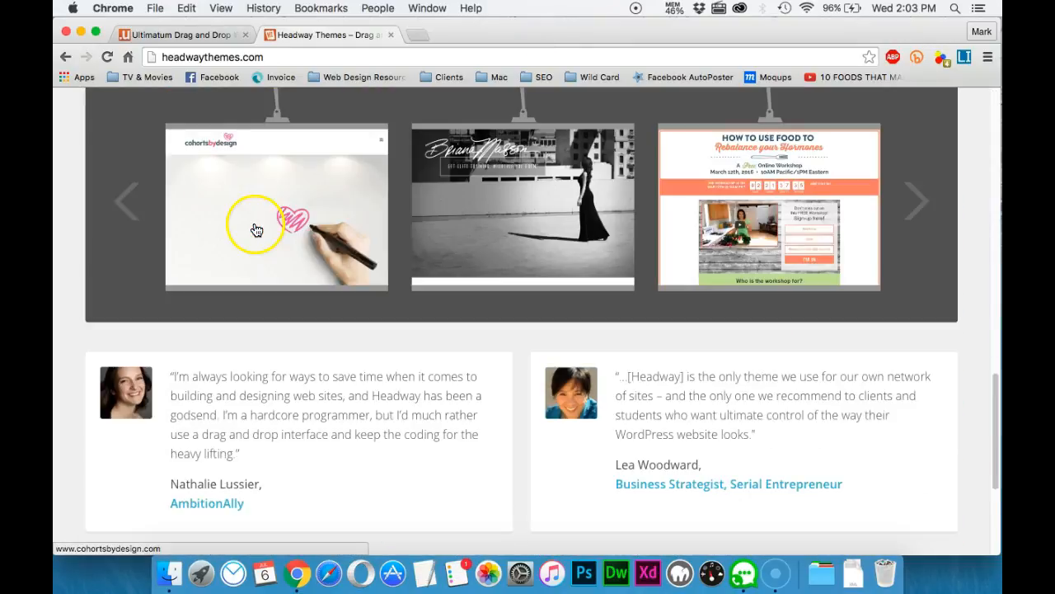
scroll("down", 3)
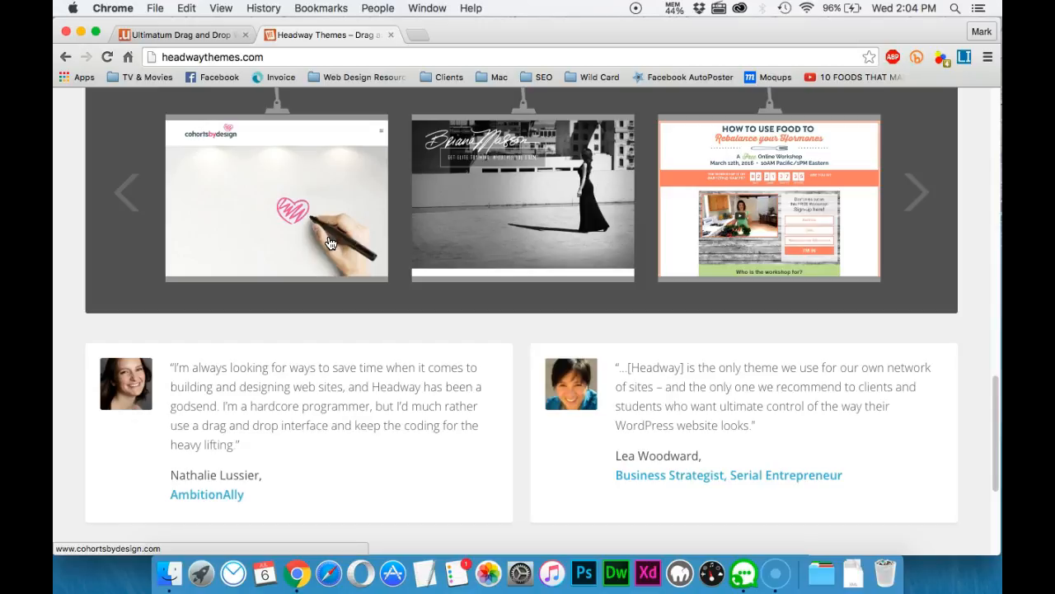
scroll("up", 3)
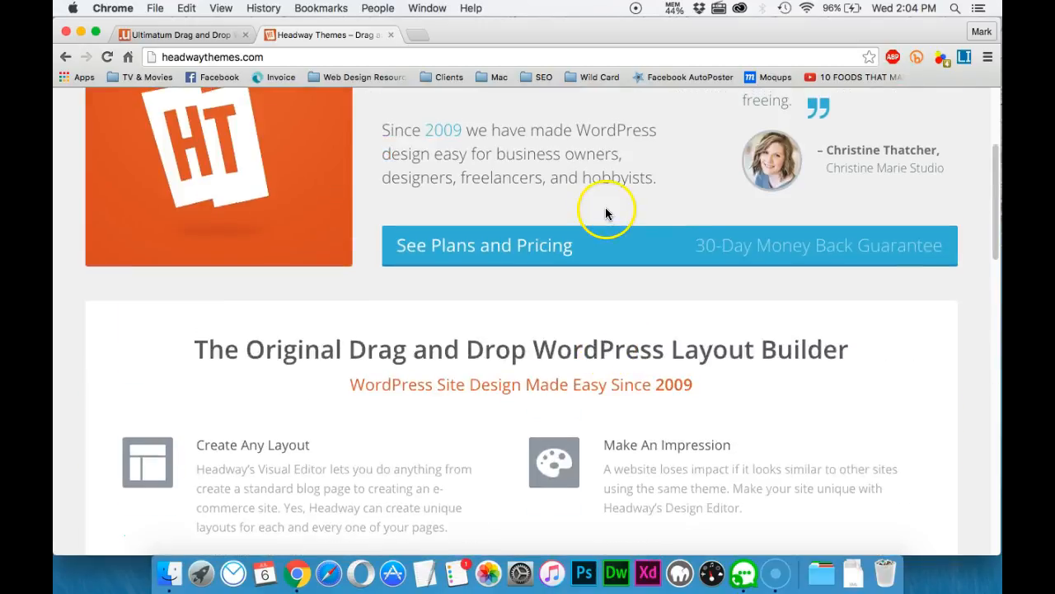
scroll("up", 3)
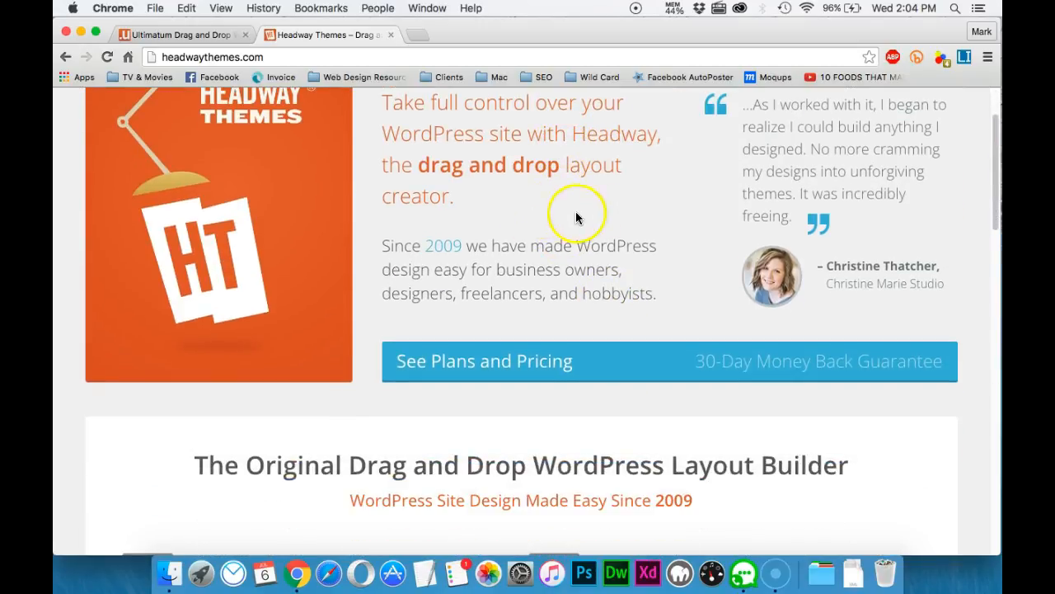
scroll("up", 3)
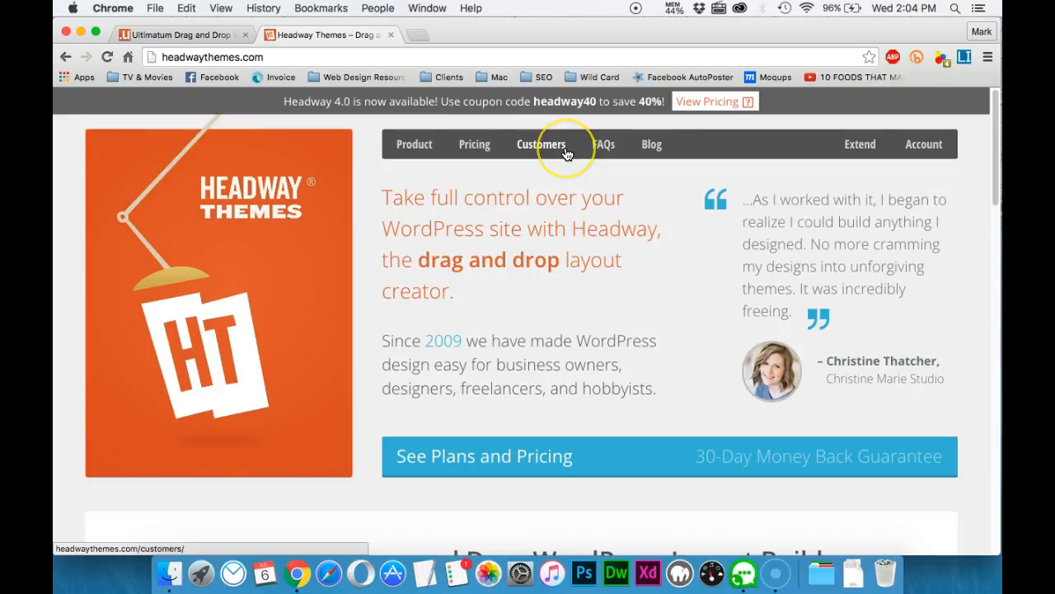
mouse_move(537, 169)
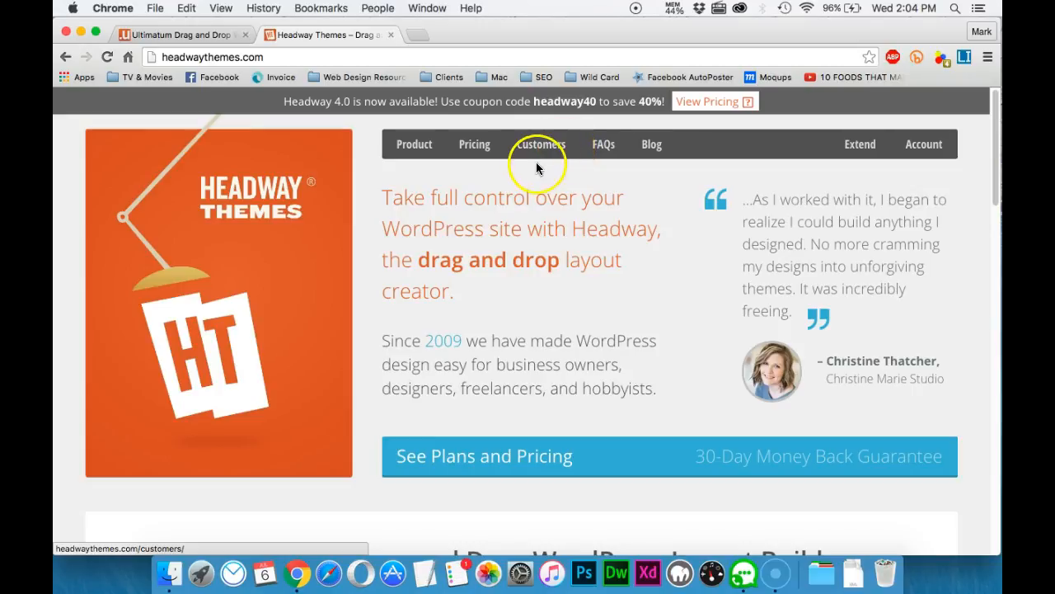
mouse_move(392, 299)
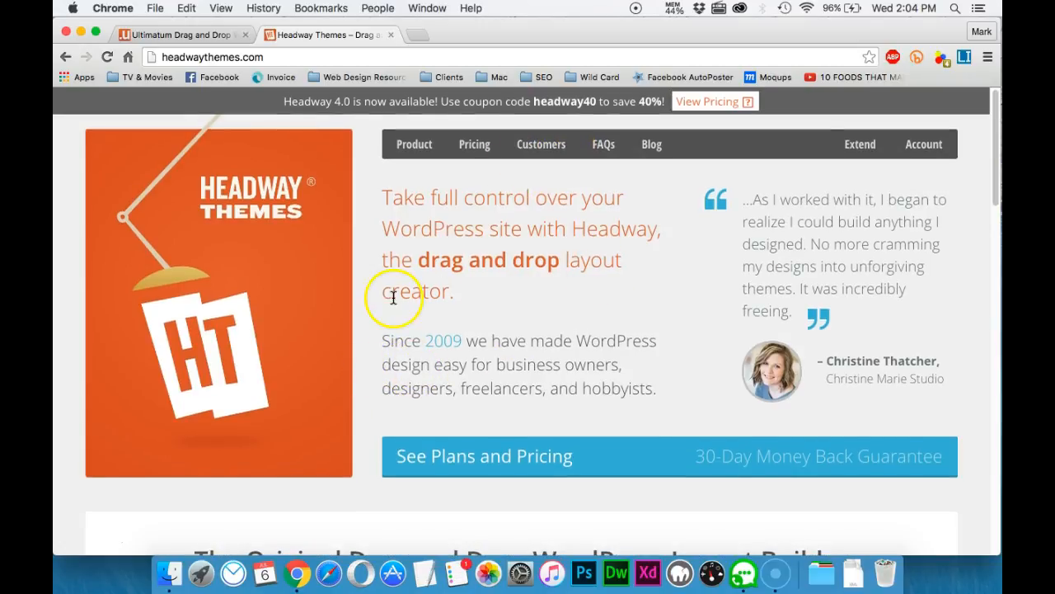
mouse_move(382, 317)
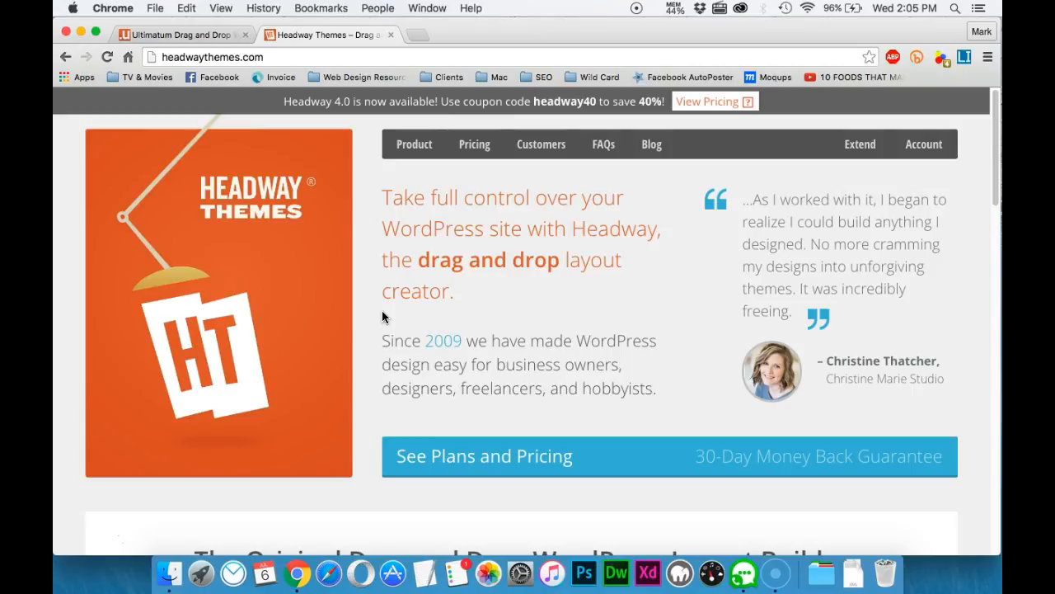
- Close the Headway Themes tab so the Ultimatum homepage shows
left_click(178, 35)
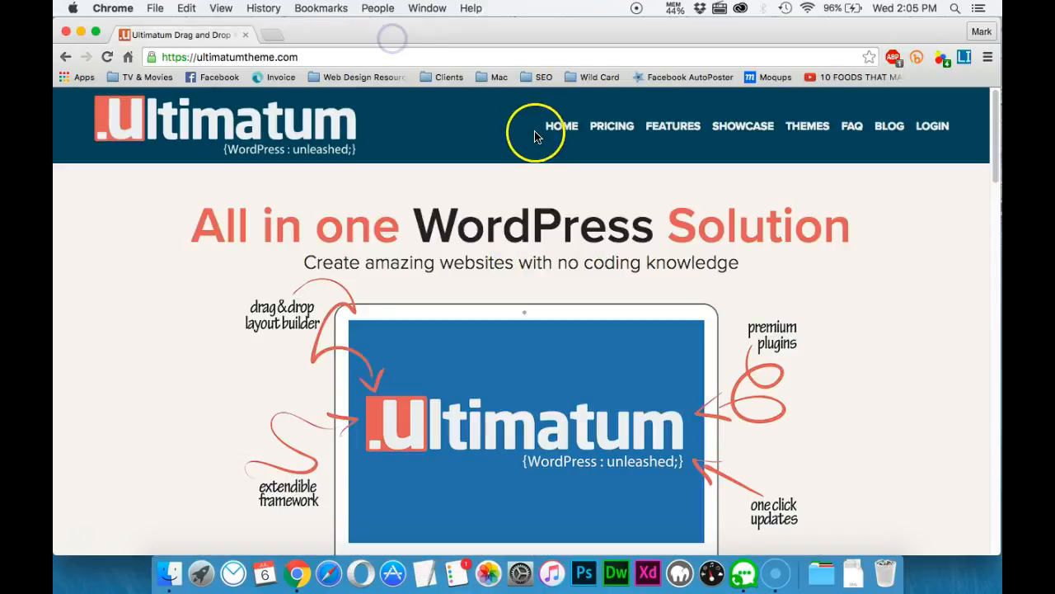
mouse_move(452, 254)
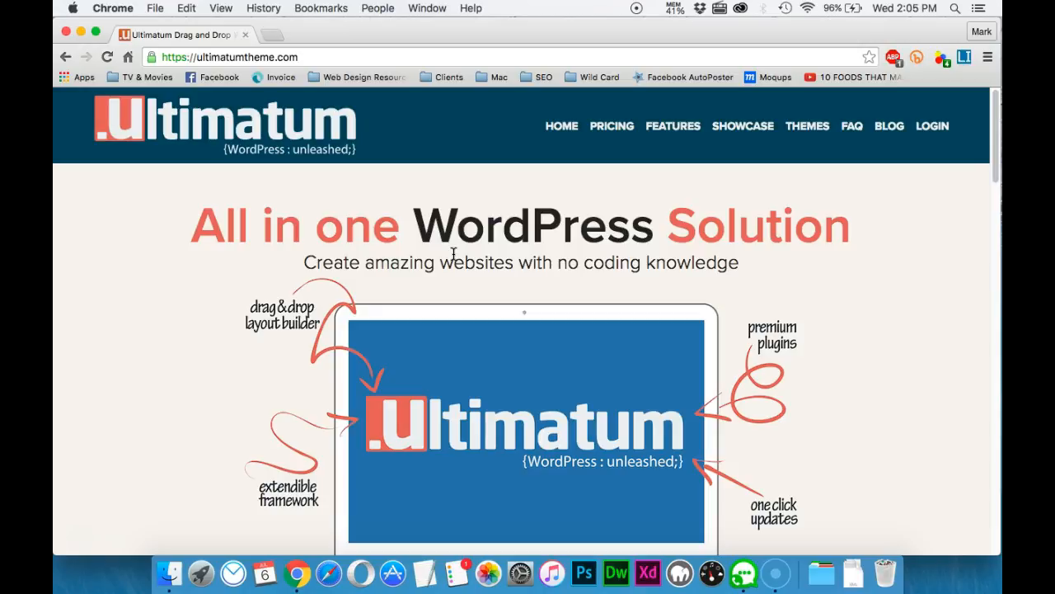
mouse_move(657, 178)
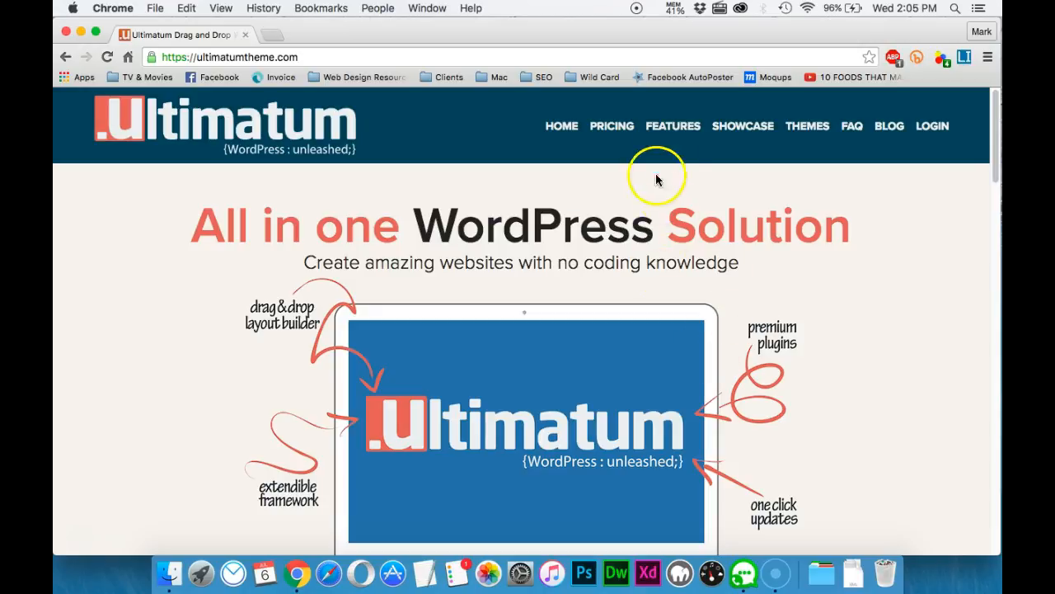
- Open Ultimatum's Features page and scroll past Style with Ease to Custom Post Types
left_click(673, 125)
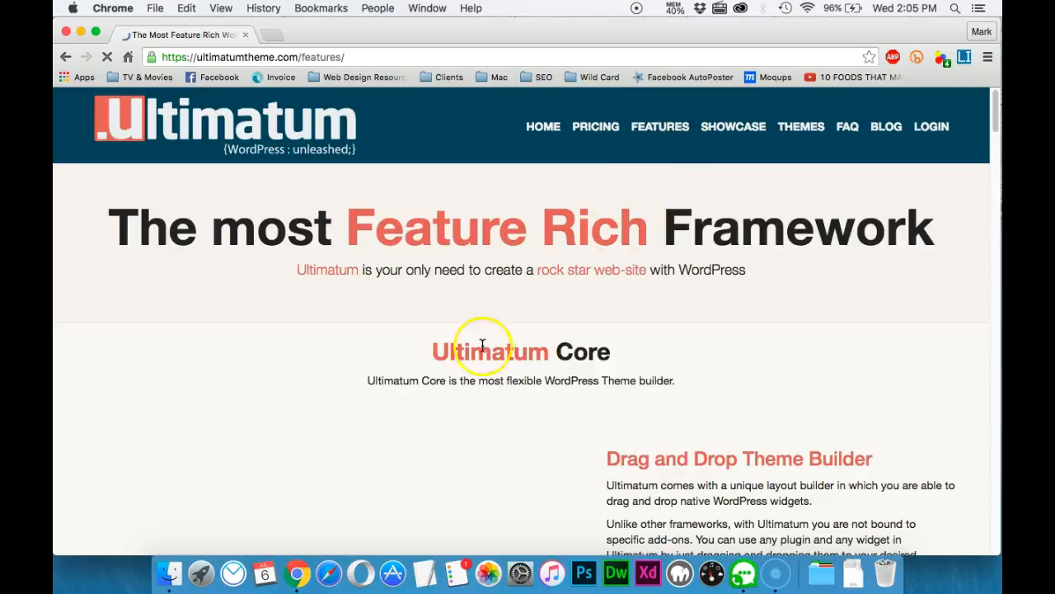
scroll("down", 3)
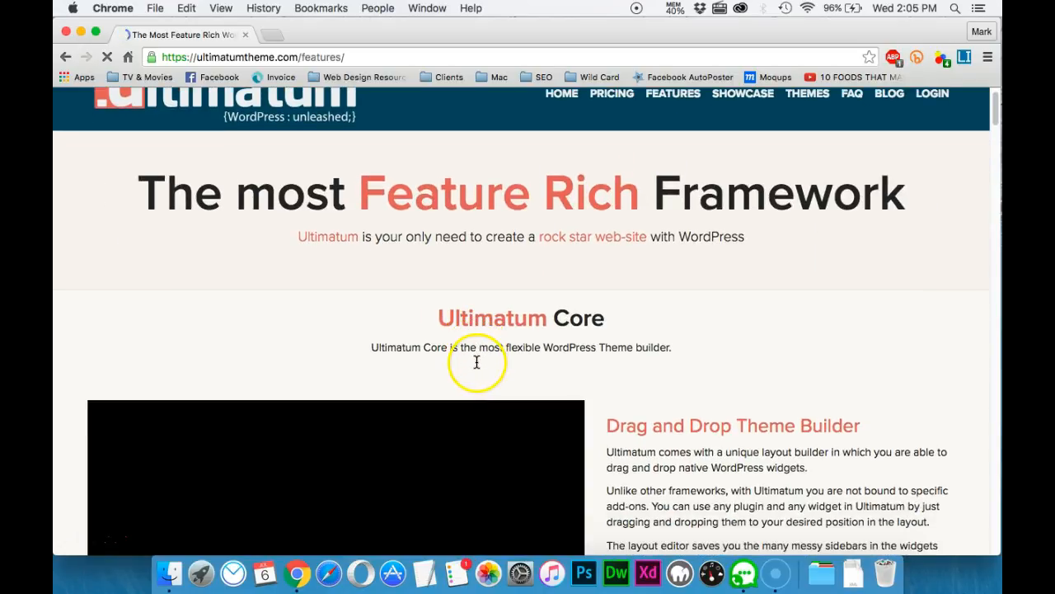
scroll("down", 3)
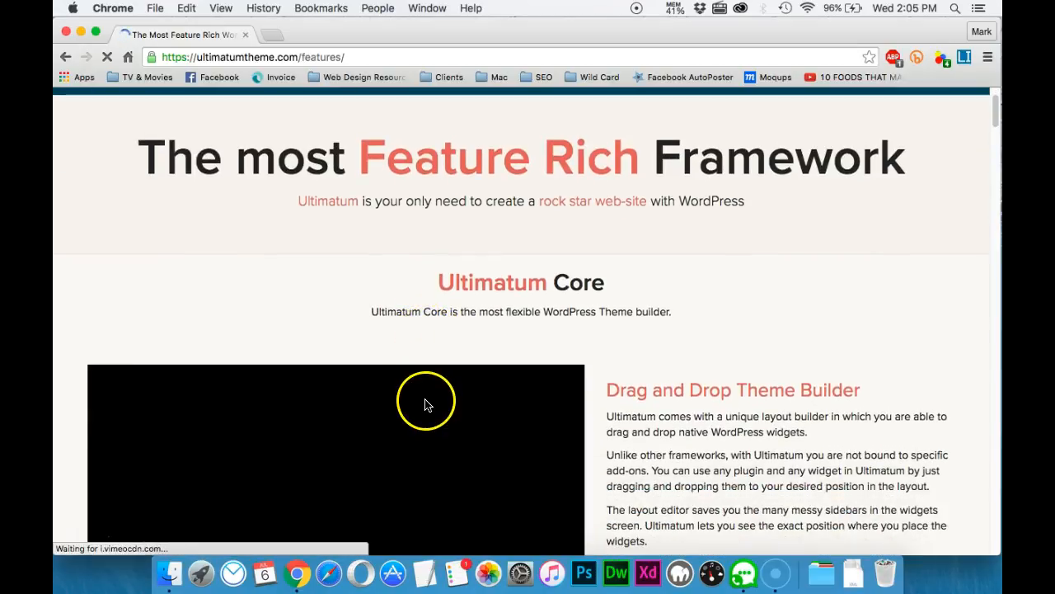
scroll("down", 3)
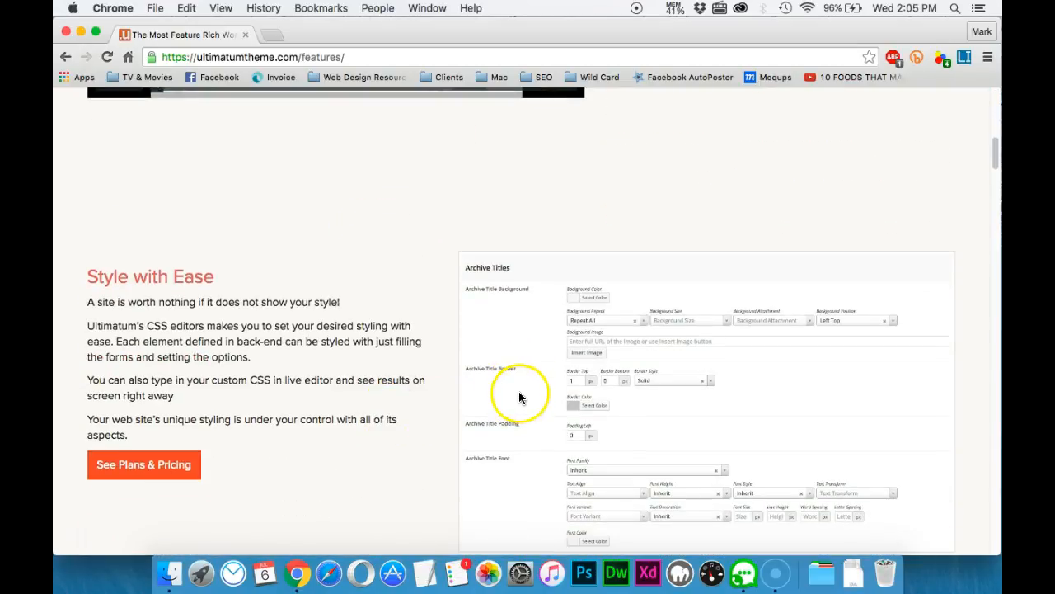
mouse_move(277, 356)
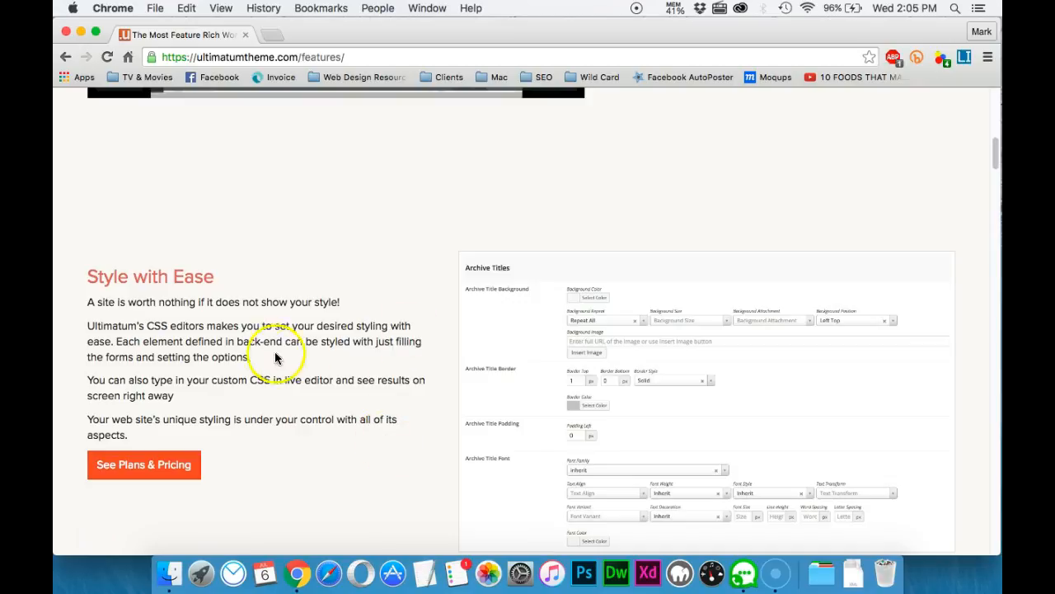
scroll("down", 3)
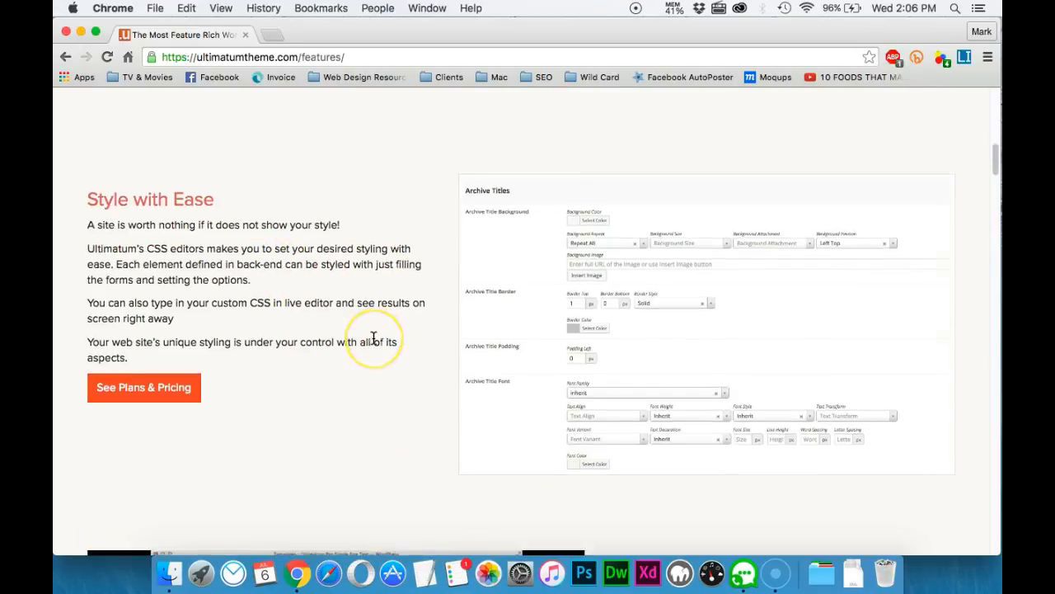
scroll("down", 3)
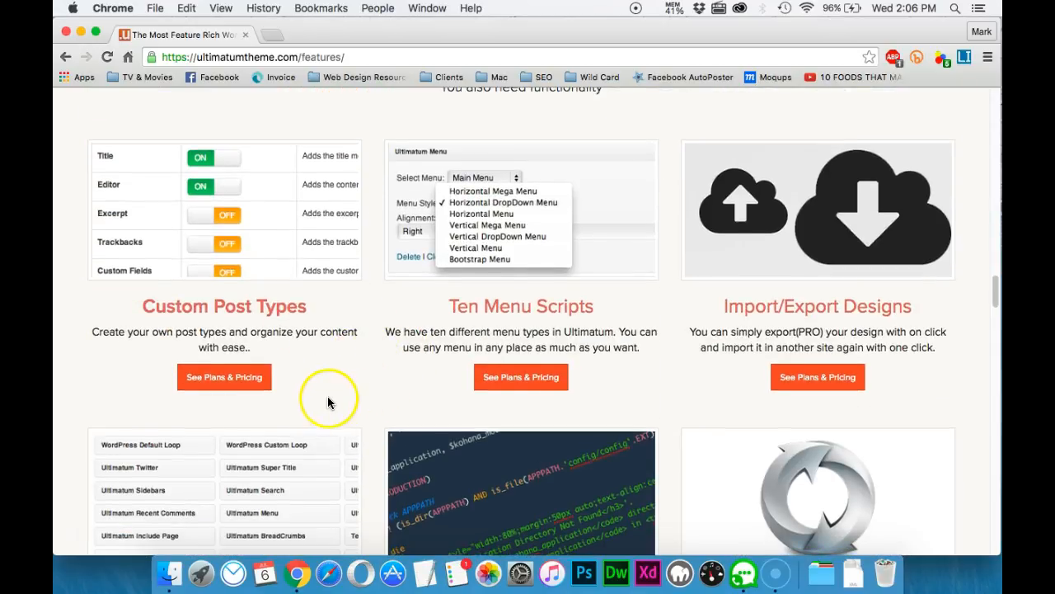
- Scroll through Premium Plugins and Ultimatum Connect to Unmatched device support until the 25% offer appears
scroll("down", 3)
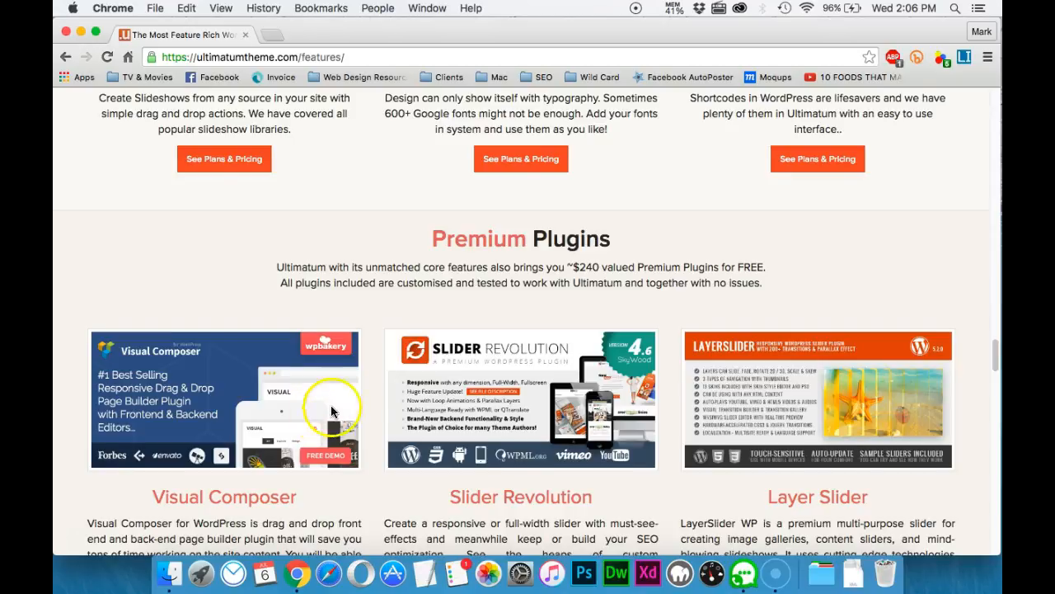
scroll("down", 3)
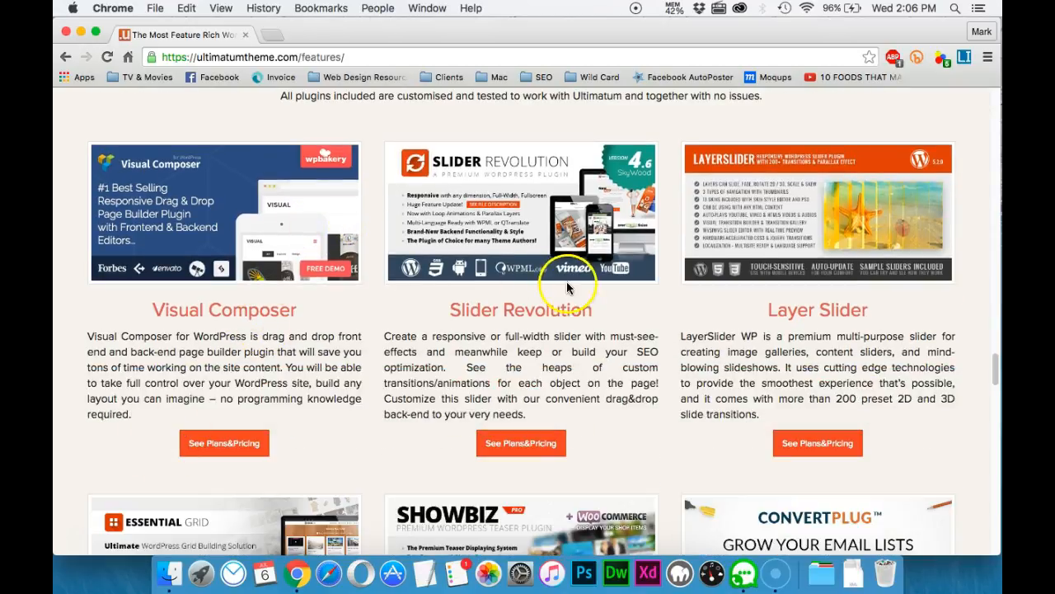
scroll("down", 3)
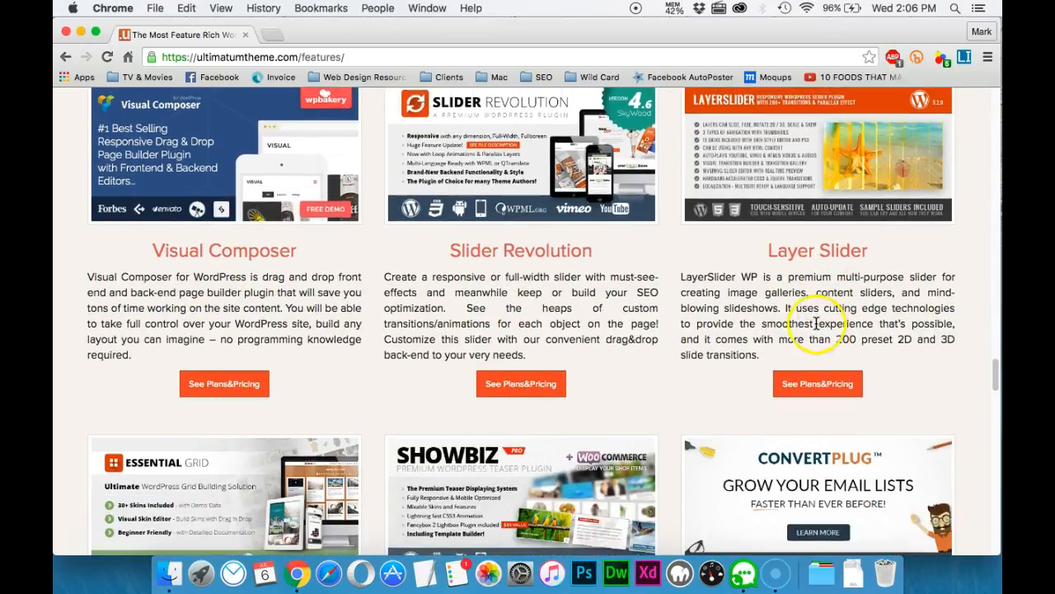
scroll("down", 3)
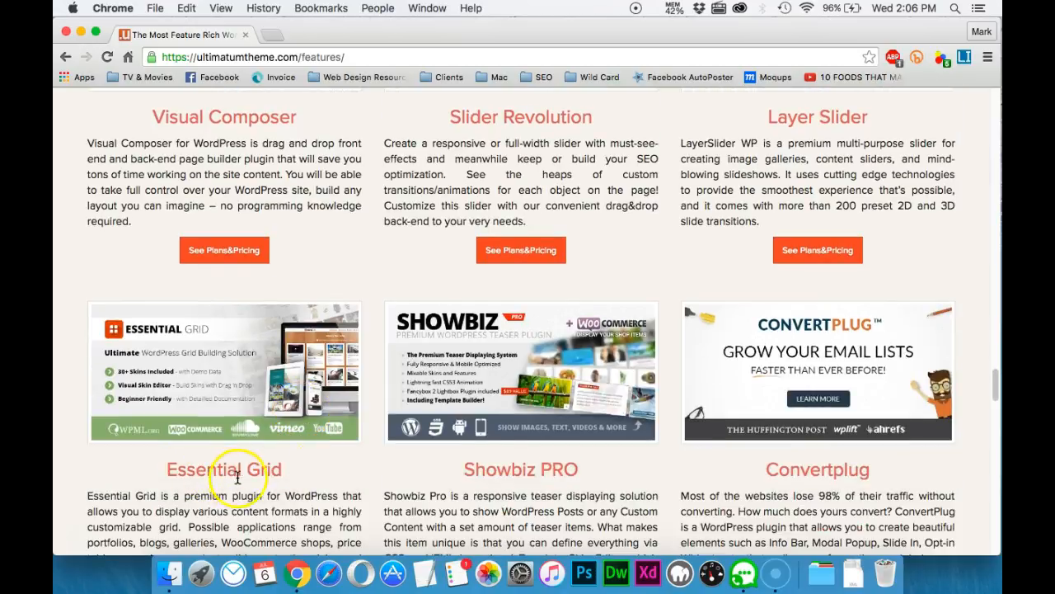
scroll("down", 3)
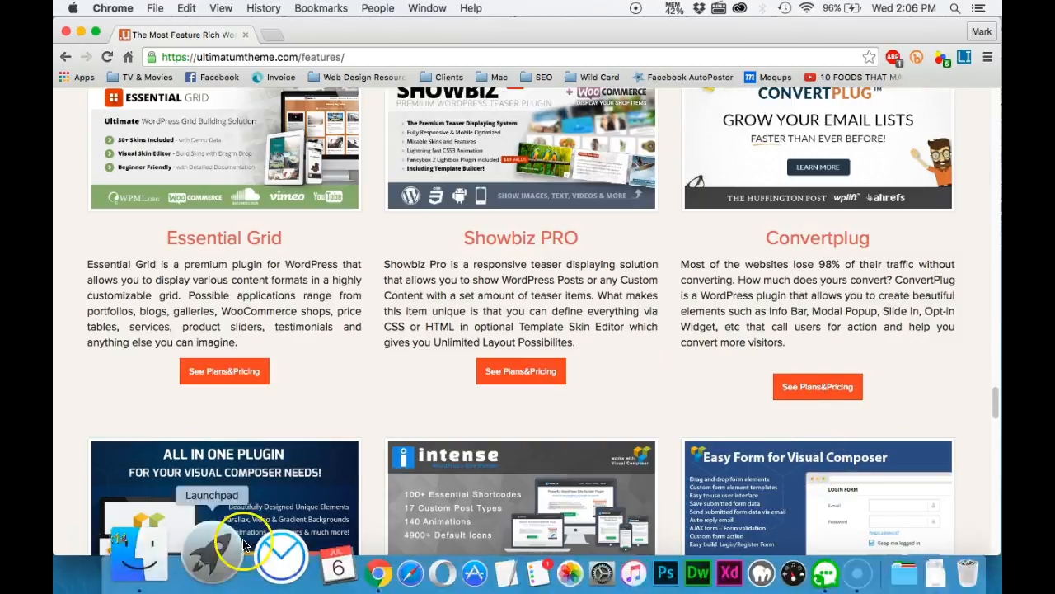
scroll("down", 3)
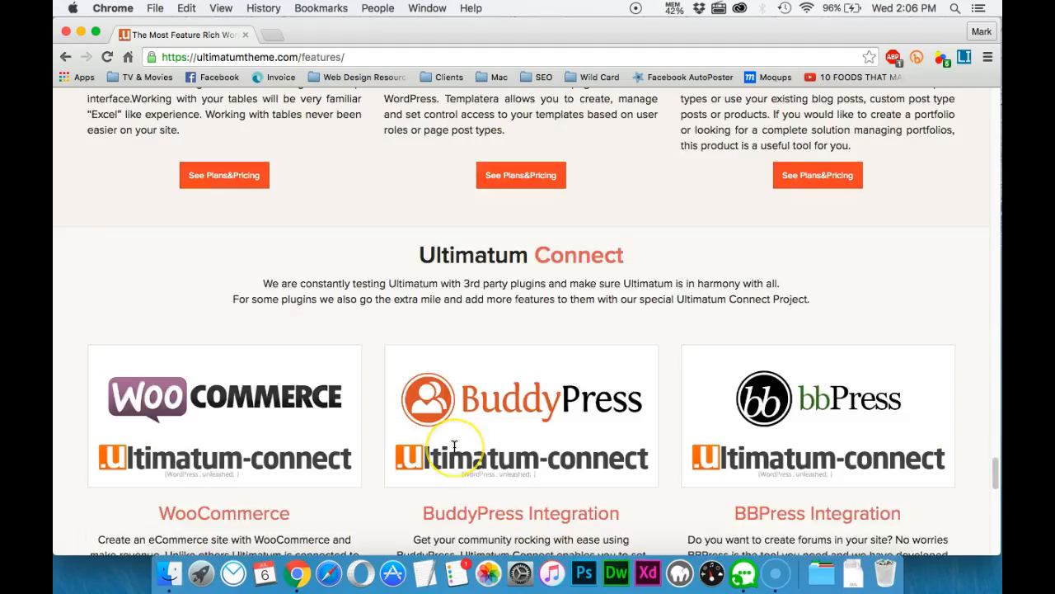
scroll("up", 3)
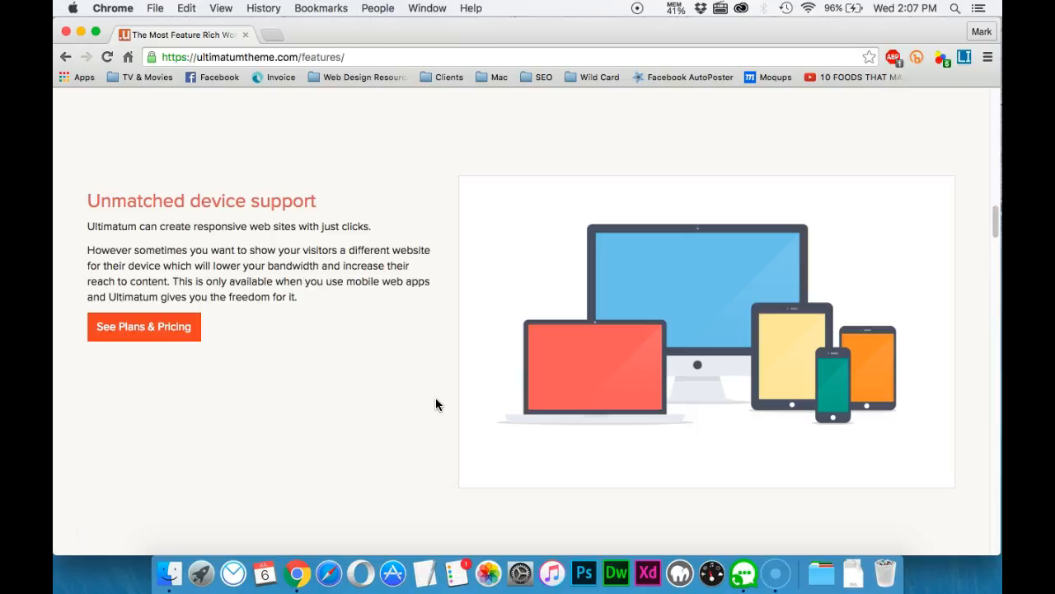
scroll("down", 3)
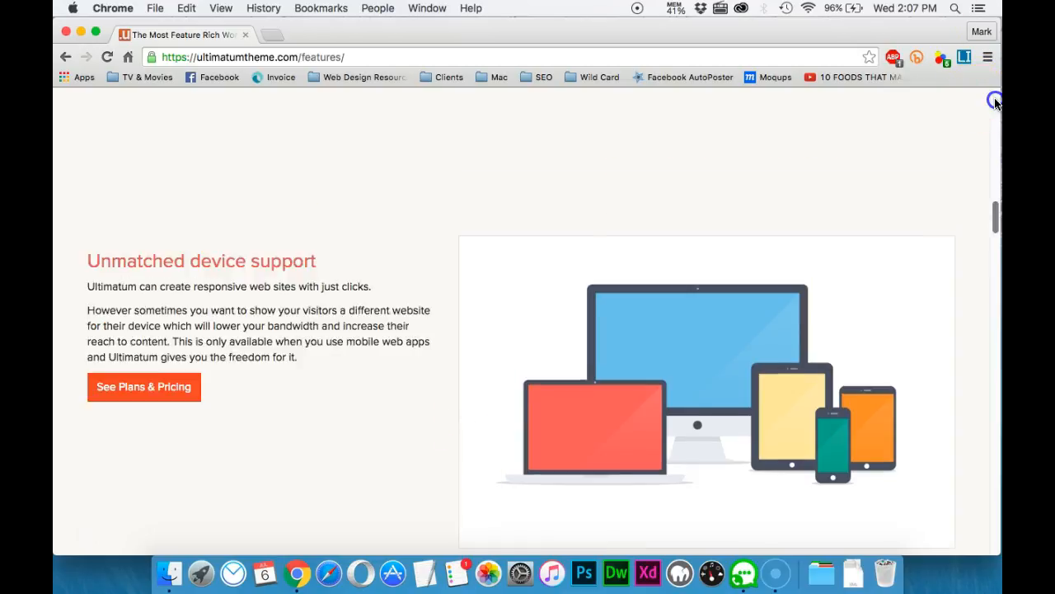
scroll("up", 3)
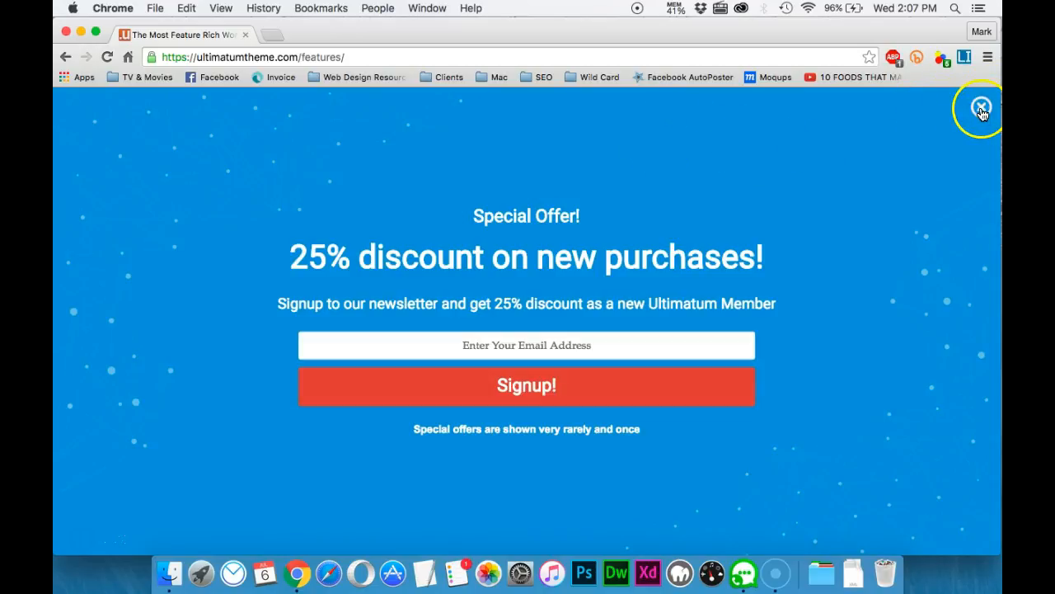
- Dismiss the 25% discount overlay and review Pricing: Basic $55, Business $99, Lifetime $399
left_click(981, 108)
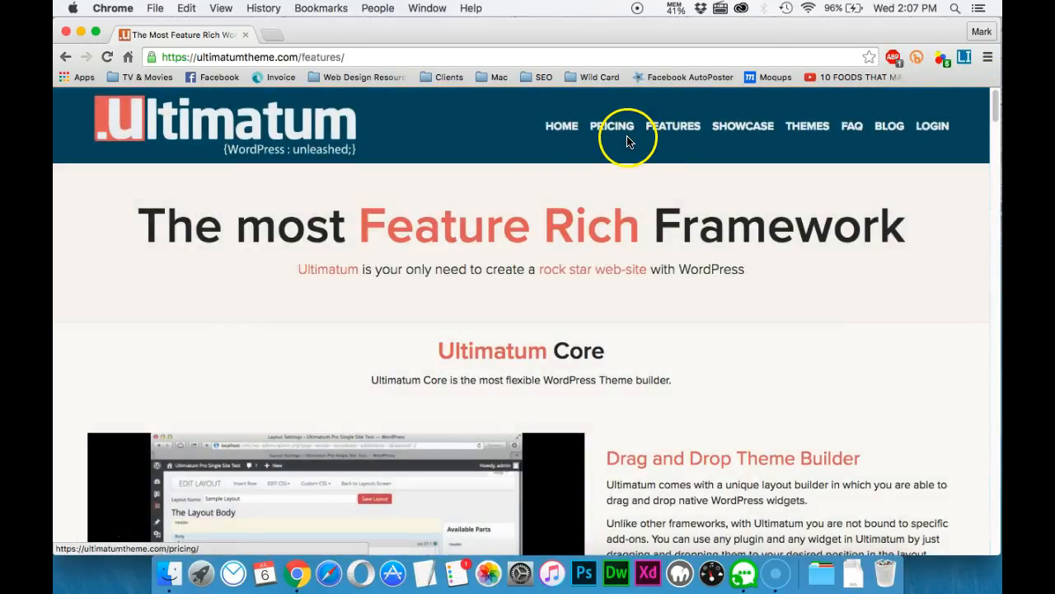
left_click(612, 125)
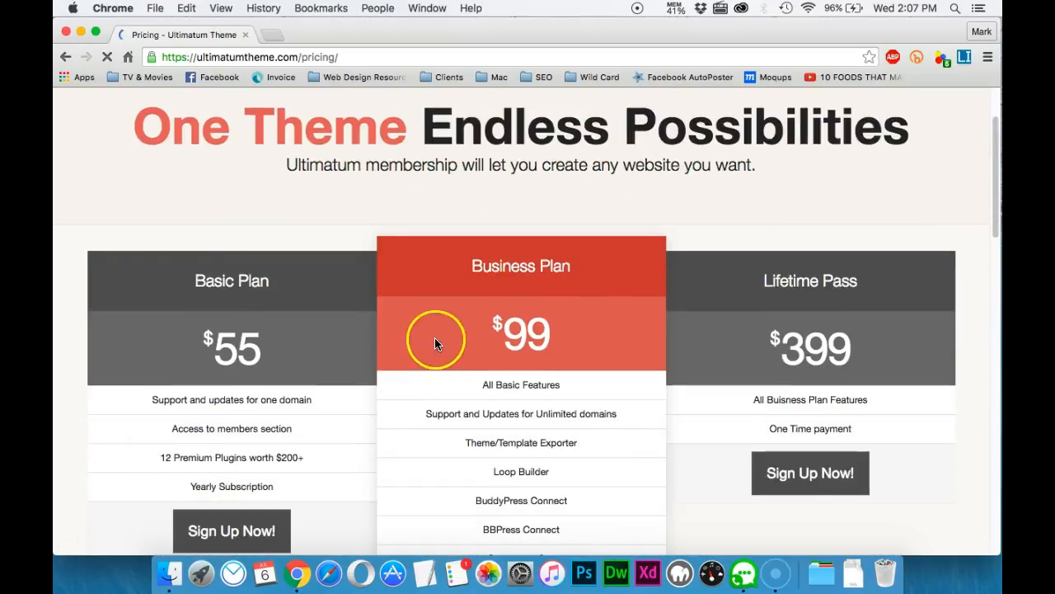
scroll("down", 3)
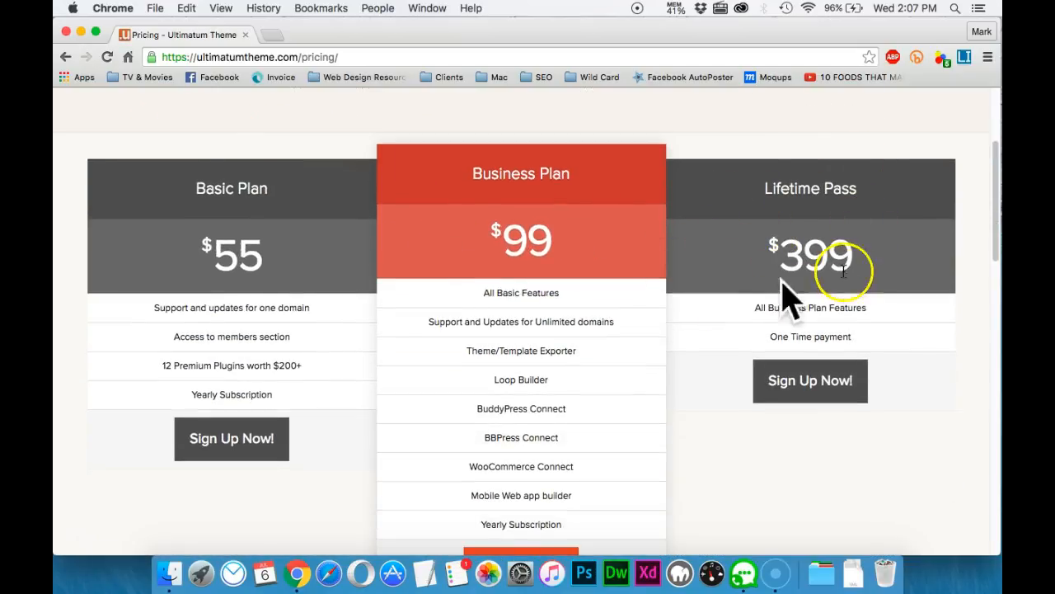
mouse_move(800, 237)
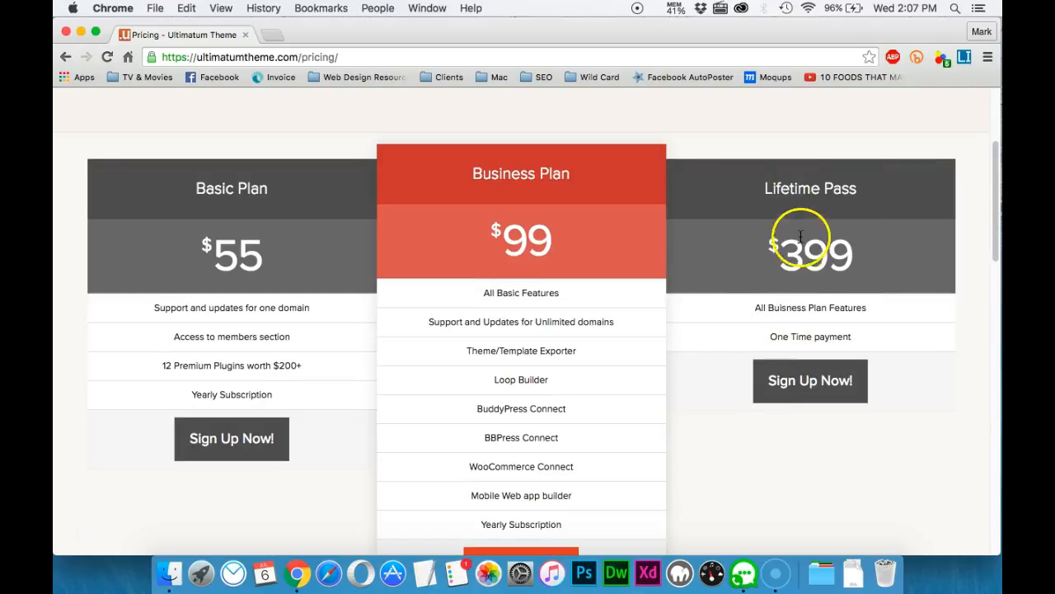
mouse_move(801, 237)
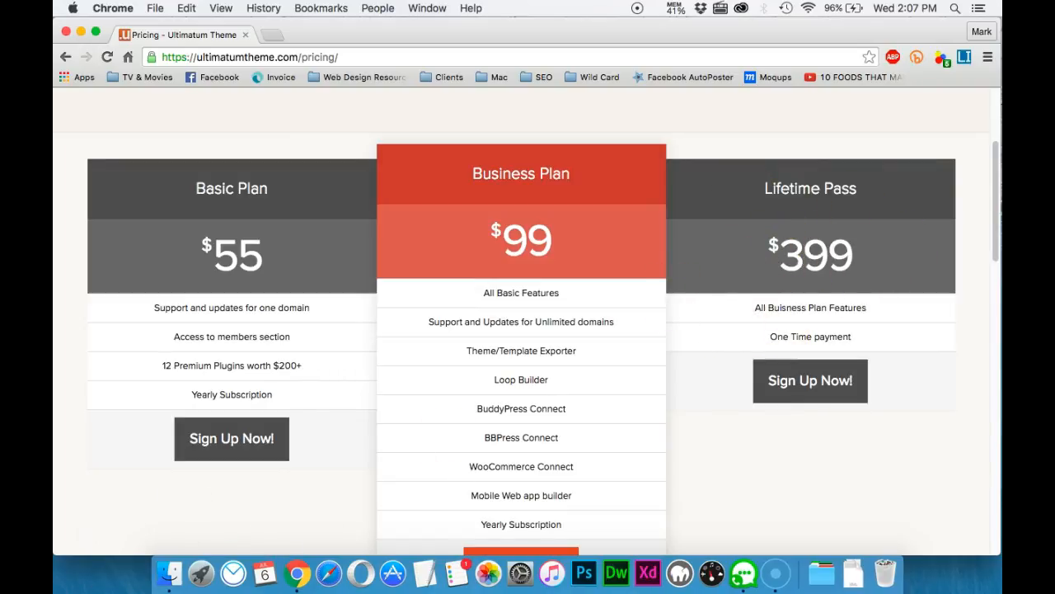
scroll("down", 3)
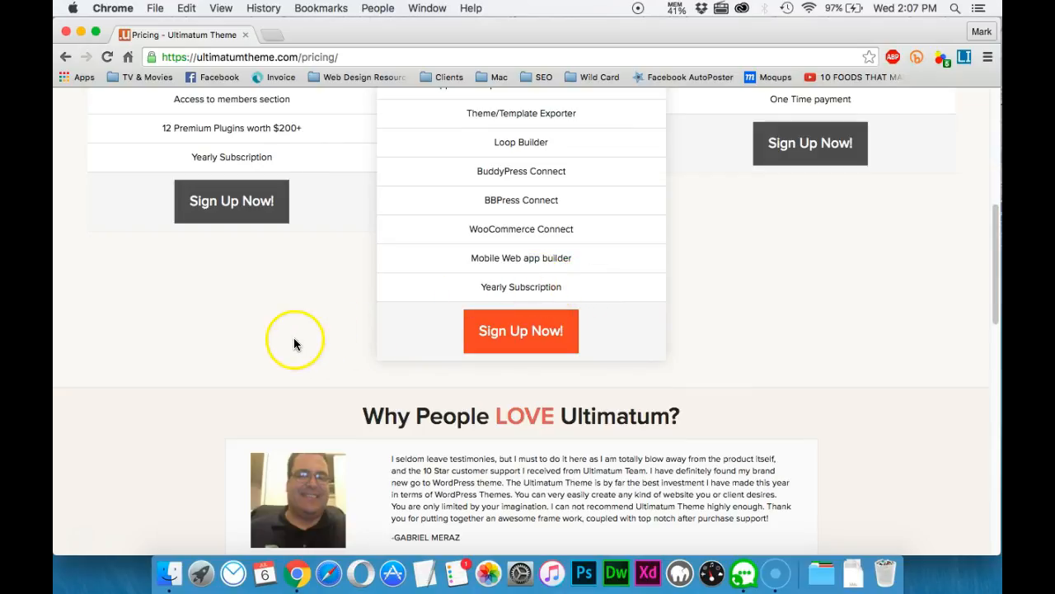
mouse_move(412, 328)
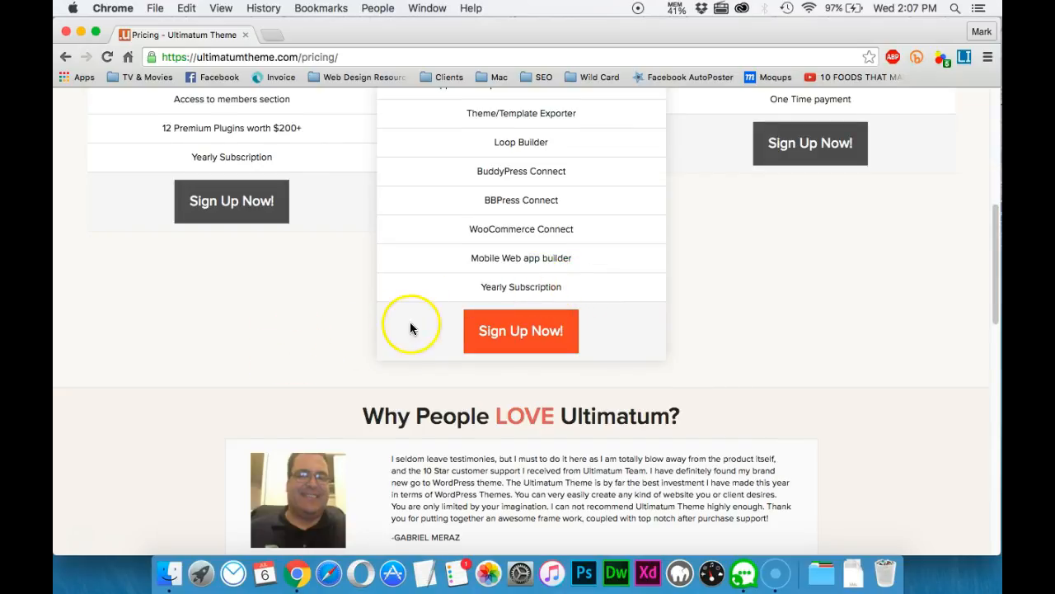
scroll("up", 3)
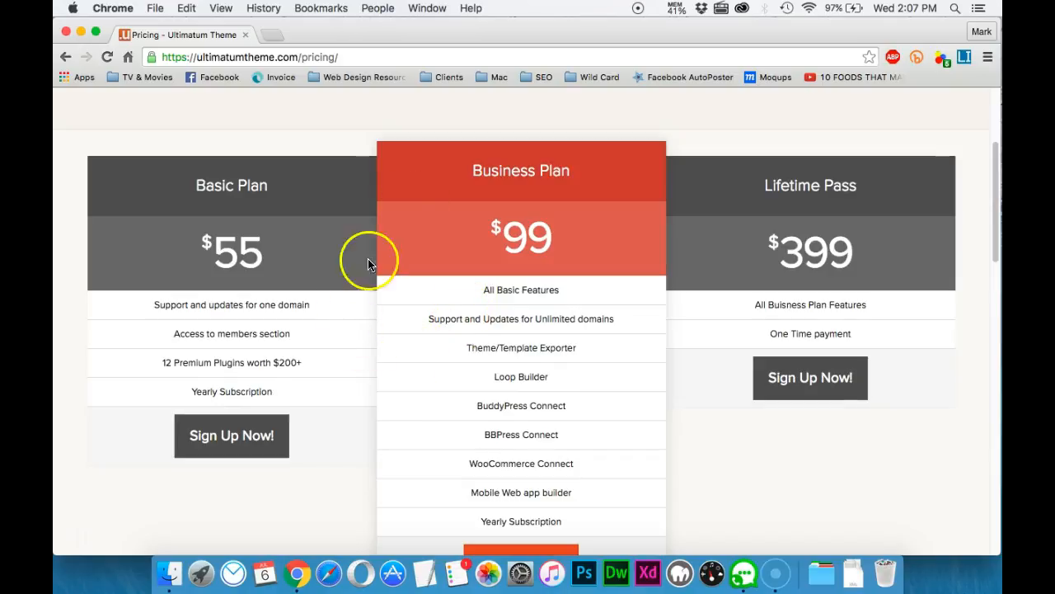
mouse_move(488, 150)
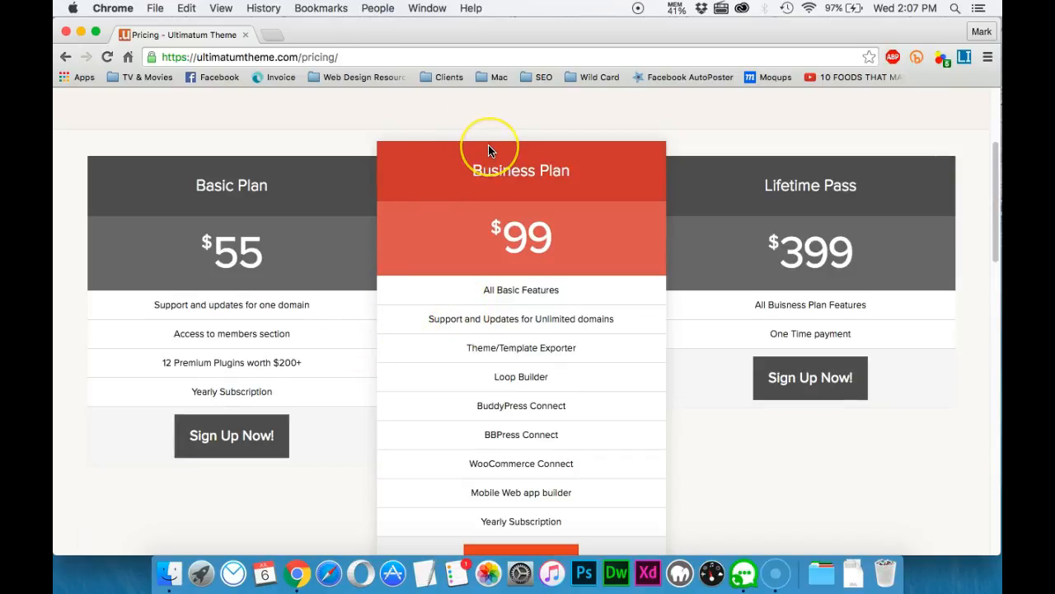